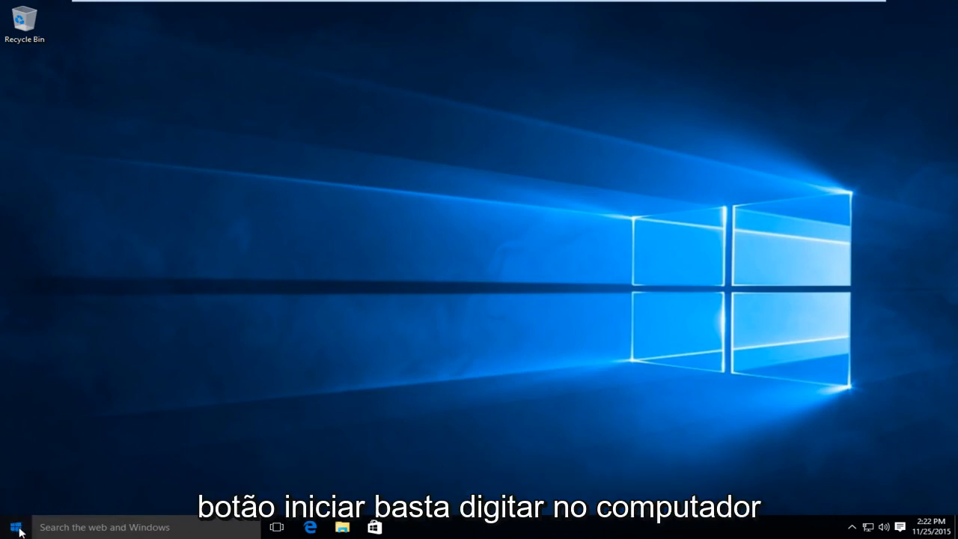
# Search the Start menu for "comp" to find This PC.
pyautogui.click(12, 526)
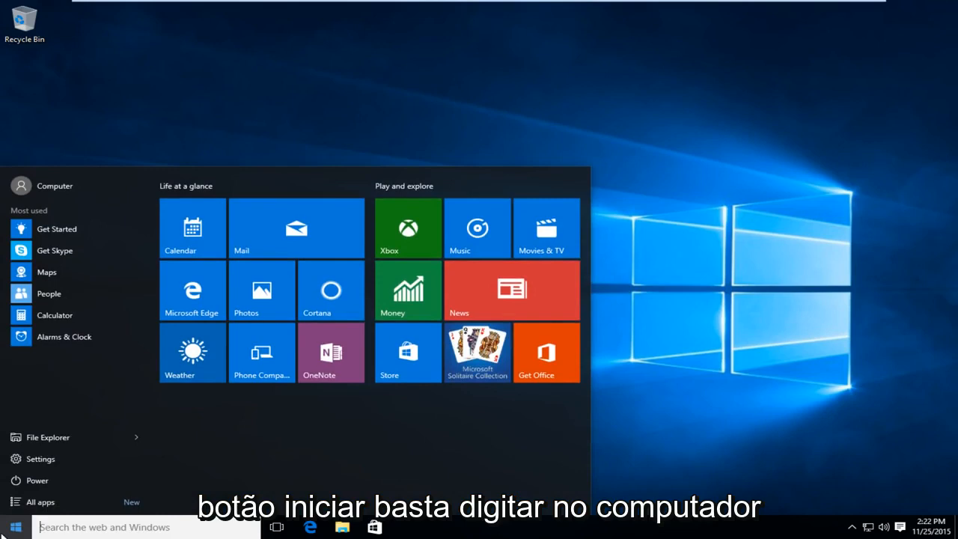
pyautogui.write('computer')
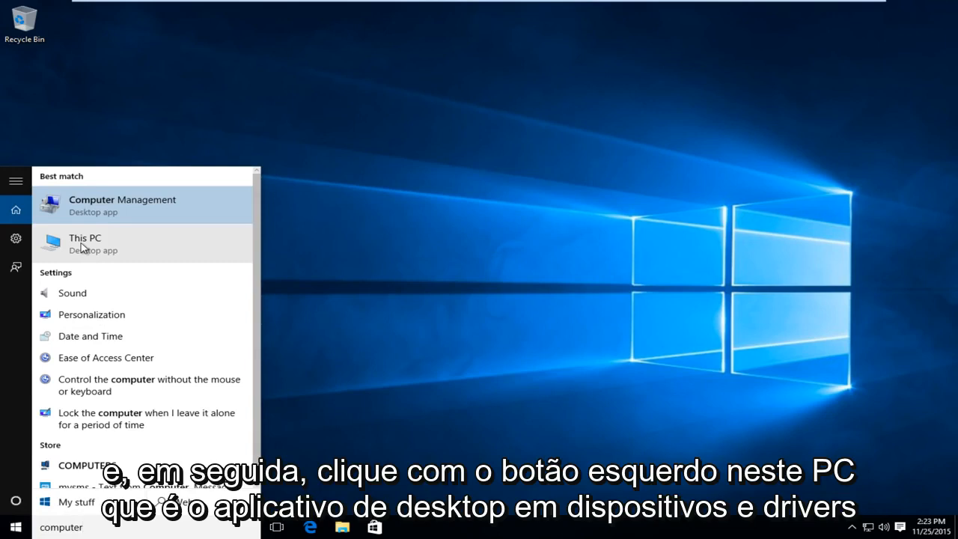
# Open This PC, select Local Disk (C:) and bring up its context menu.
pyautogui.click(85, 243)
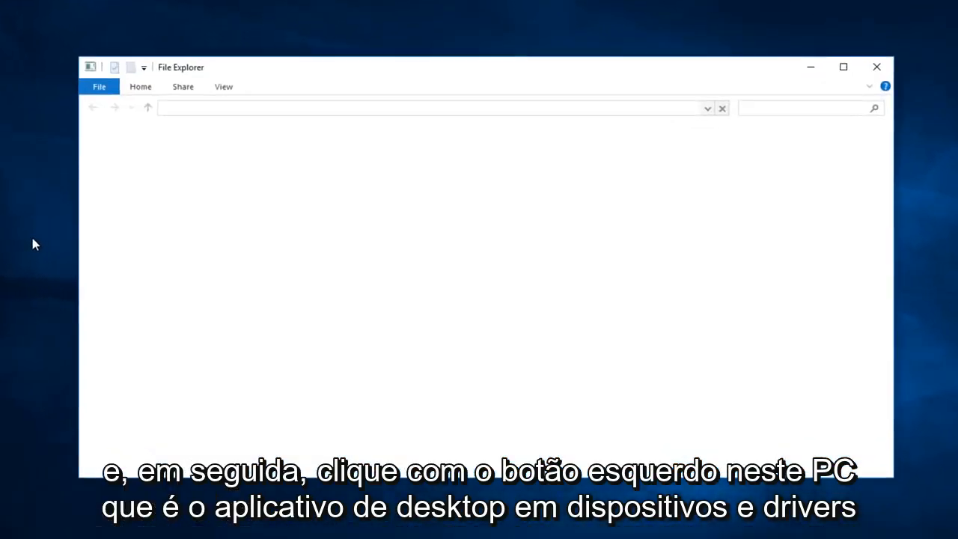
pyautogui.click(106, 284)
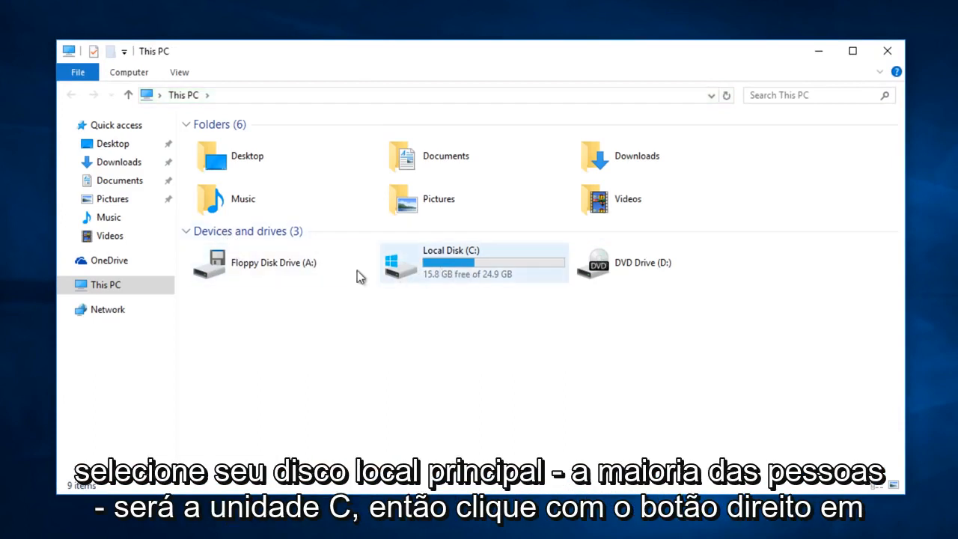
pyautogui.moveTo(461, 264)
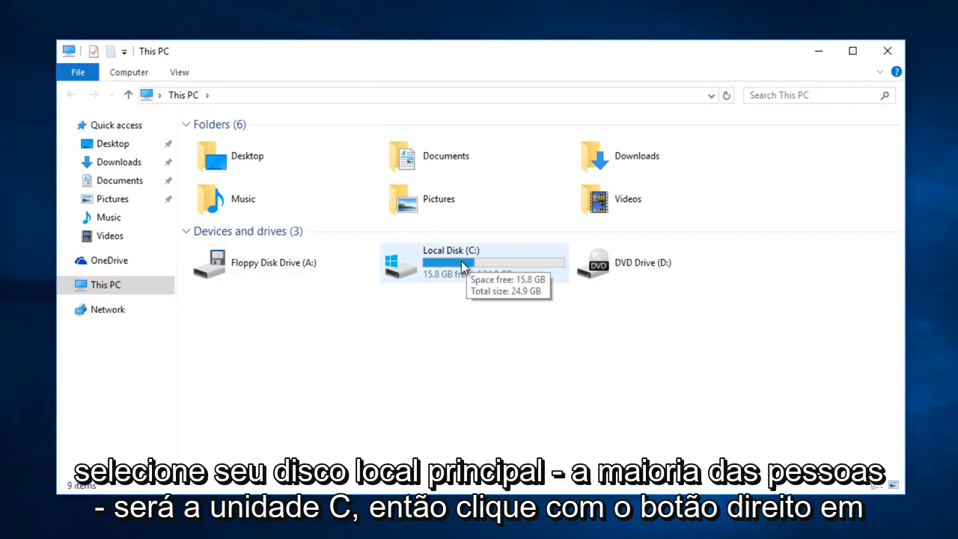
pyautogui.click(465, 263)
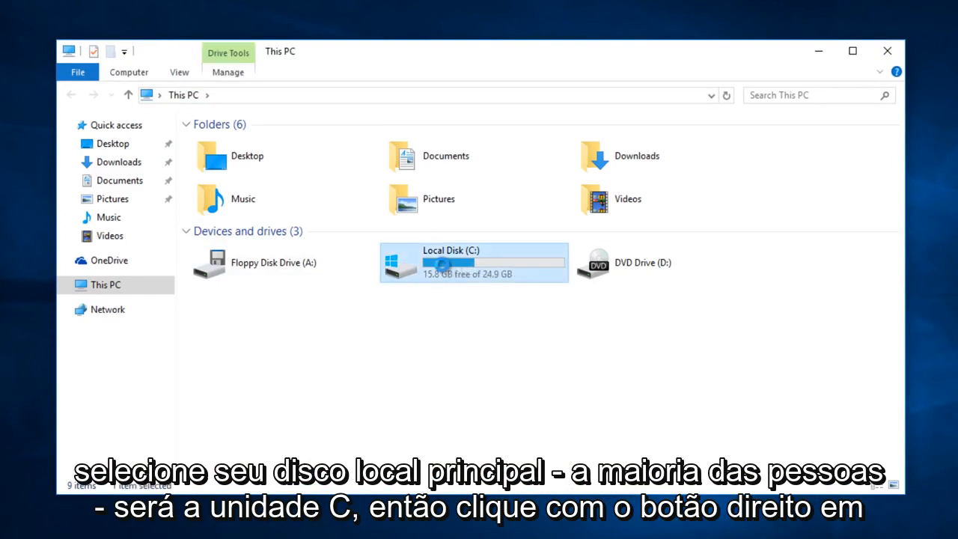
pyautogui.rightClick(449, 262)
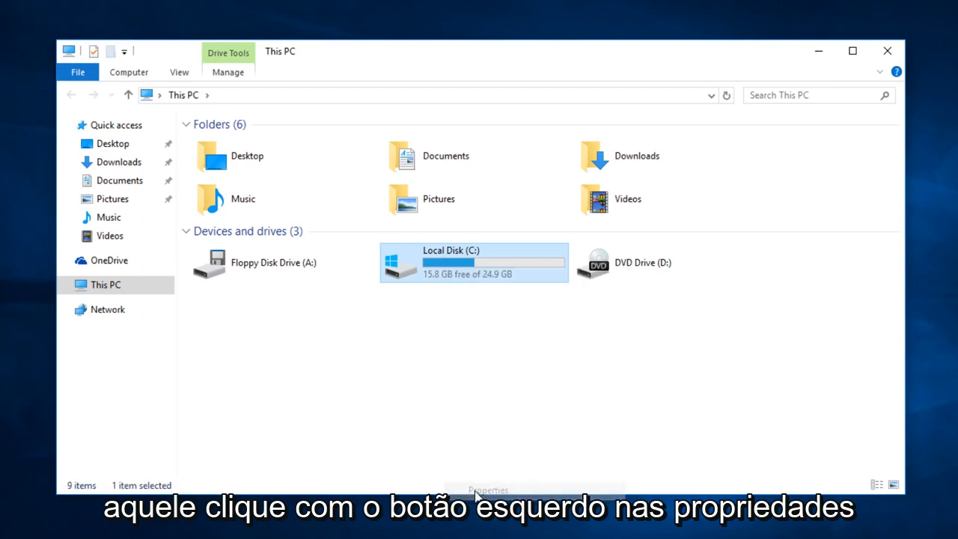
# Open Local Disk (C:) Properties on the Tools tab.
pyautogui.click(488, 489)
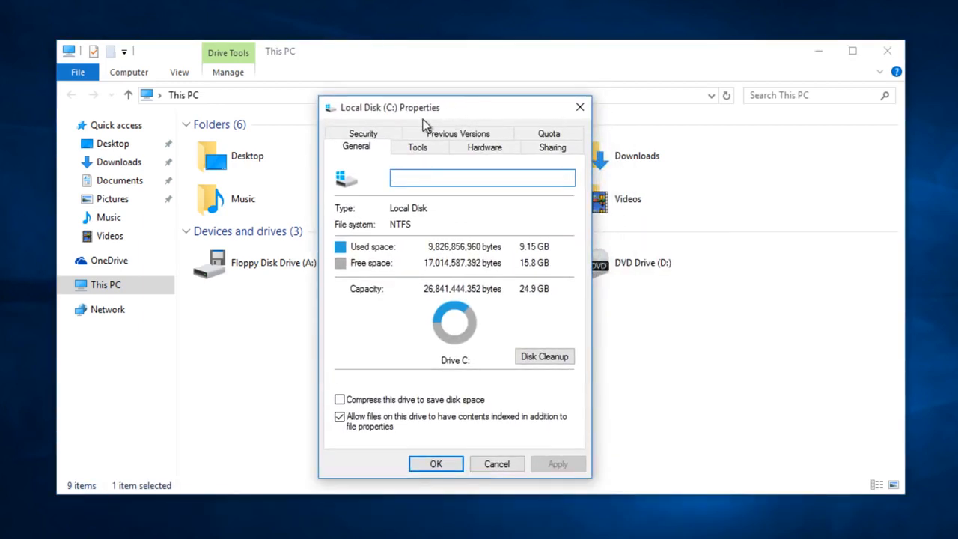
pyautogui.click(417, 147)
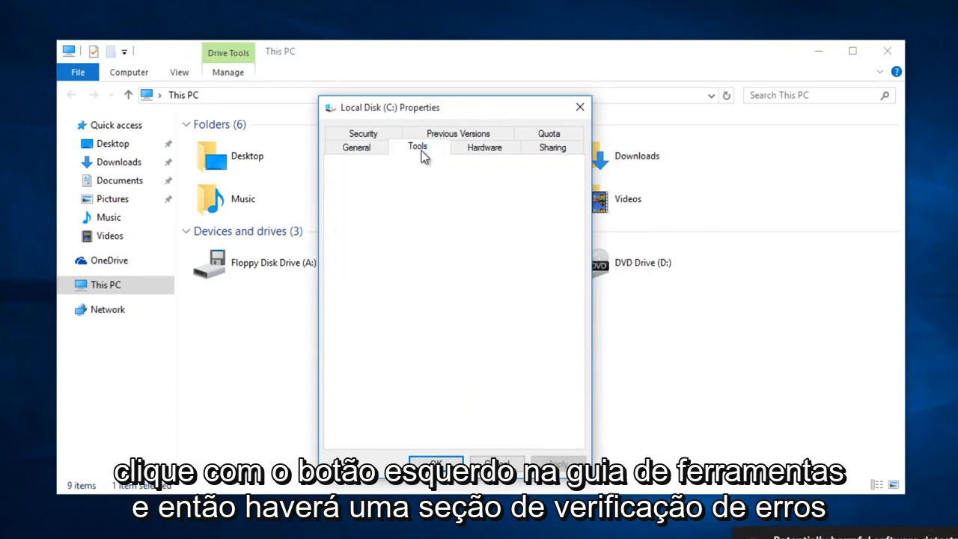
pyautogui.click(417, 147)
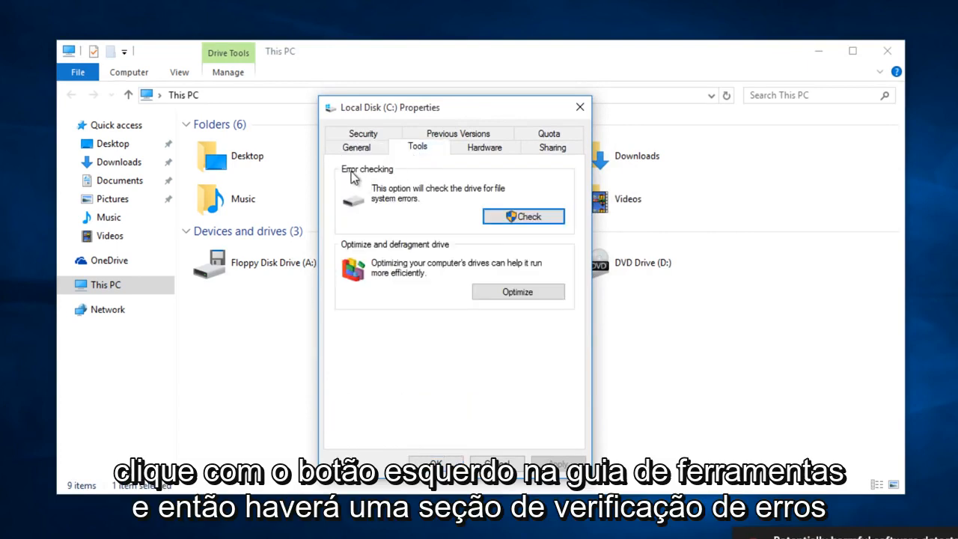
pyautogui.moveTo(416, 204)
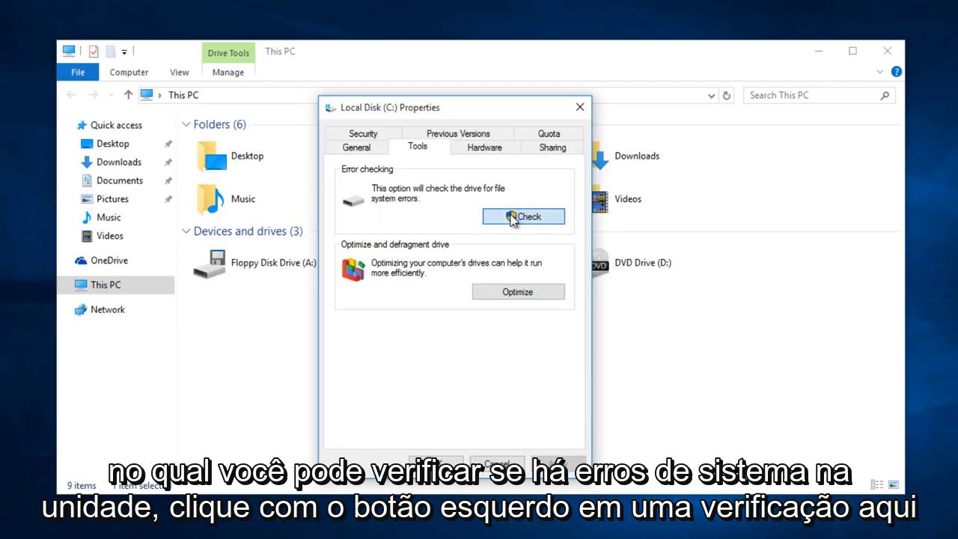
# Run Error checking on drive C:, then close the no-errors report.
pyautogui.click(524, 217)
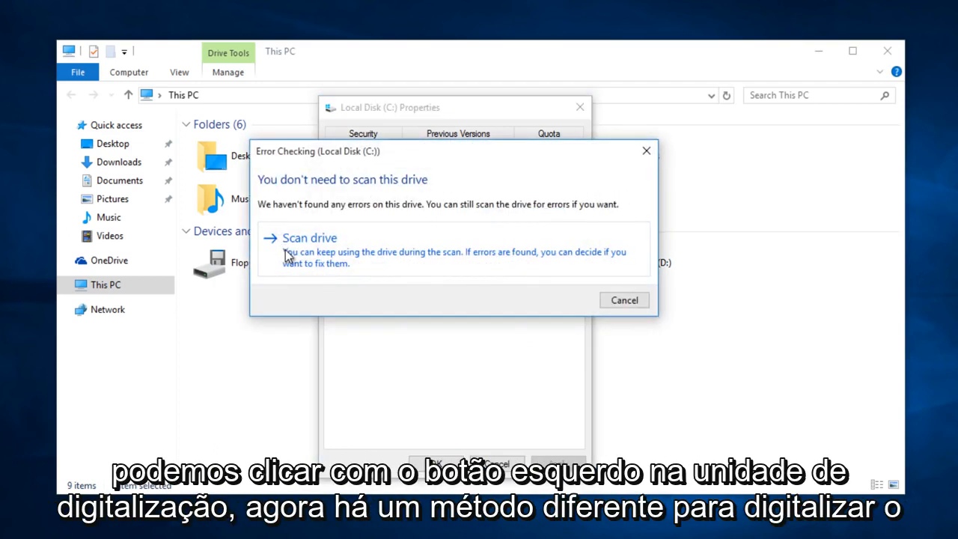
pyautogui.click(309, 237)
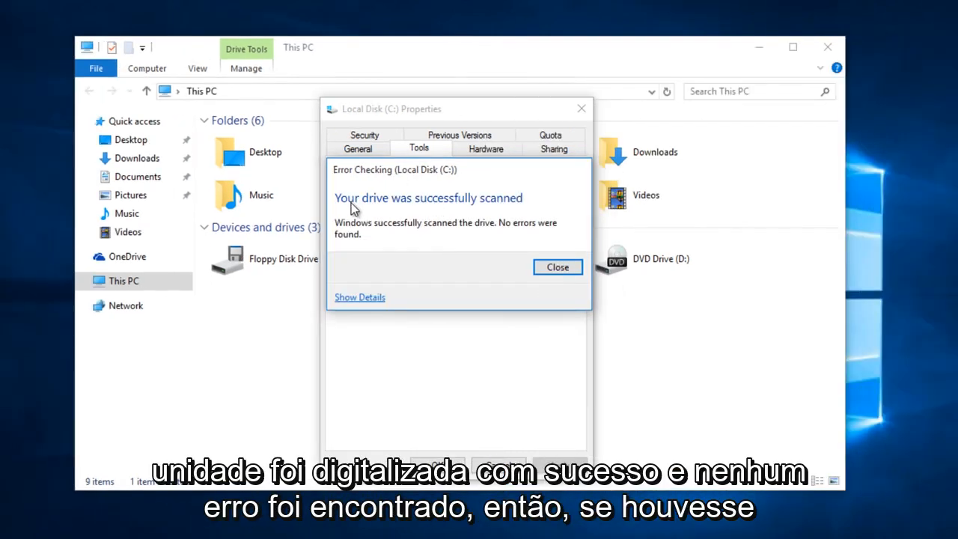
pyautogui.moveTo(365, 241)
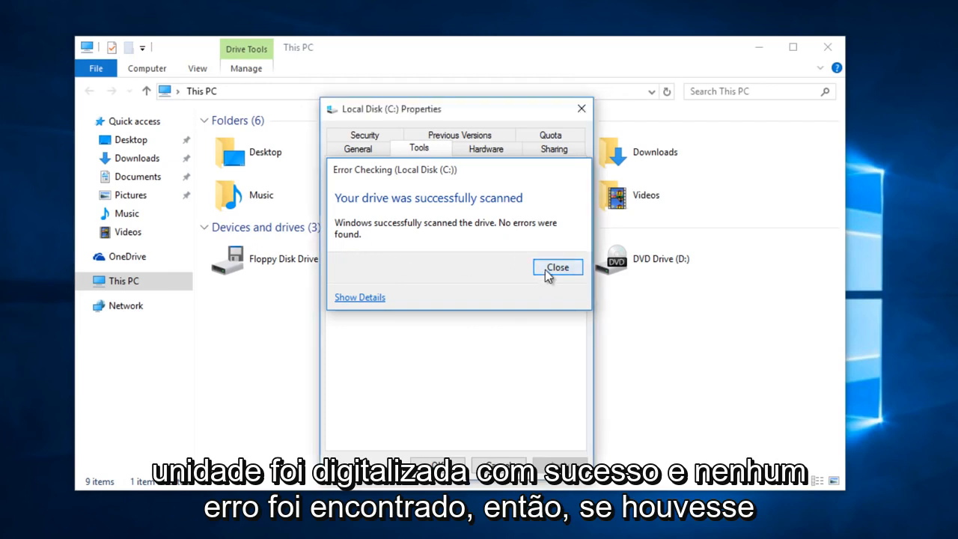
pyautogui.click(557, 267)
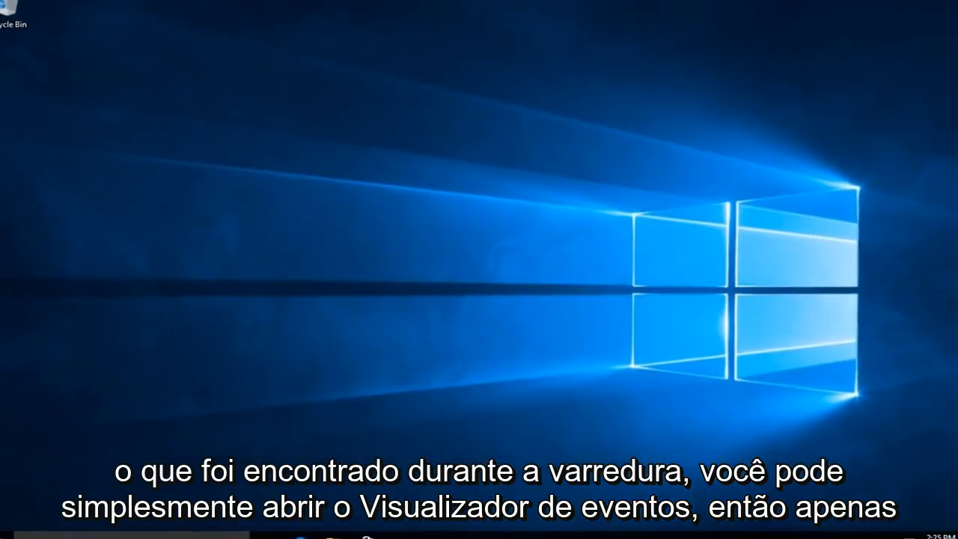
# Search the Start menu for "vent" and launch Event Viewer.
pyautogui.click(13, 527)
pyautogui.write('e')
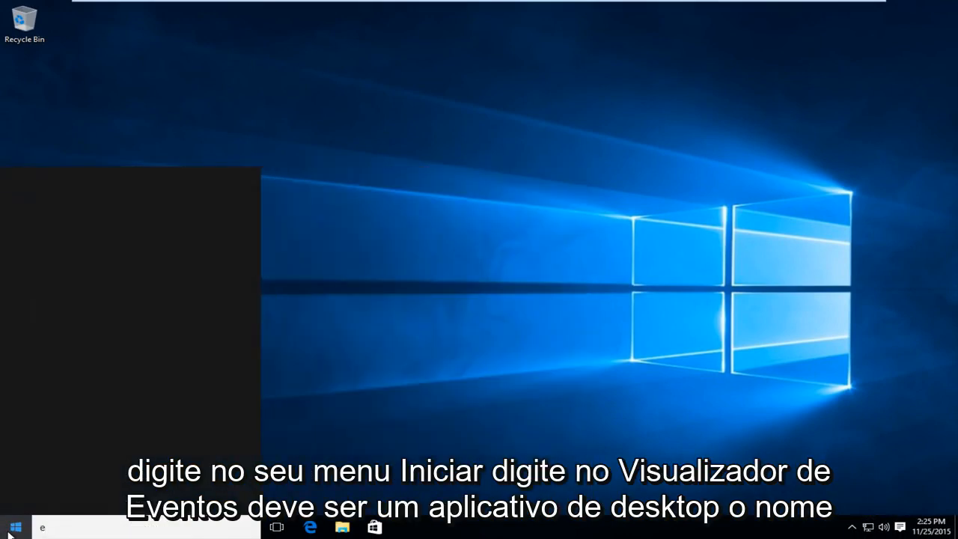
pyautogui.write('vent')
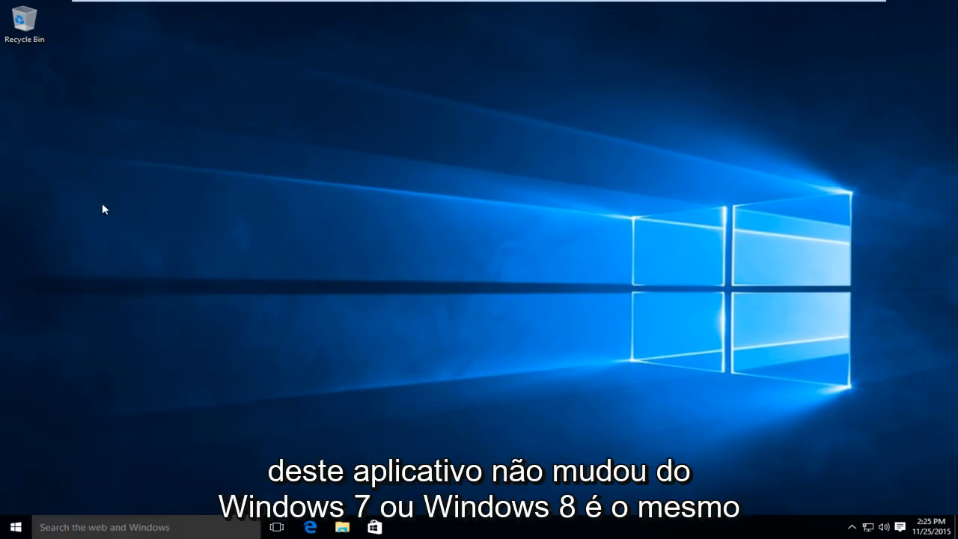
pyautogui.moveTo(228, 235)
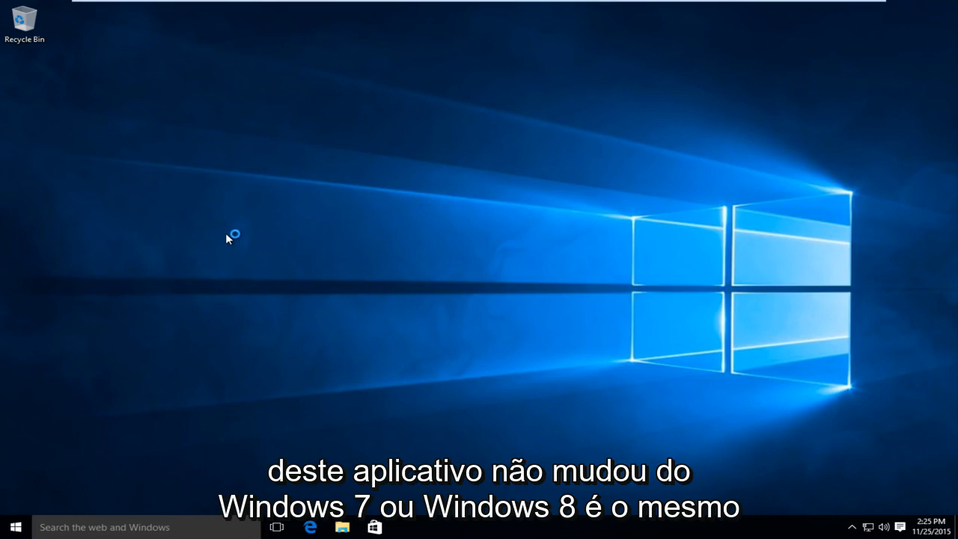
pyautogui.moveTo(160, 202)
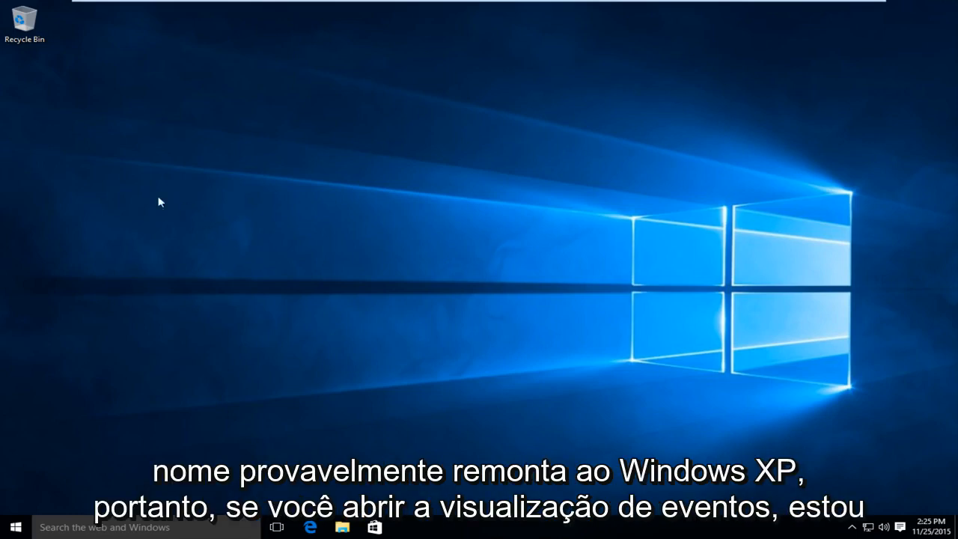
pyautogui.click(407, 527)
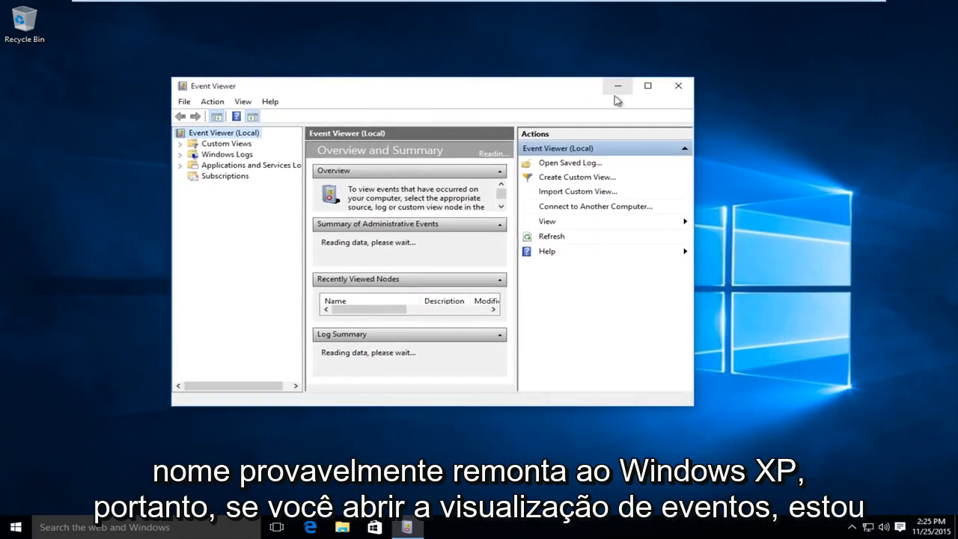
# Maximize Event Viewer, expand Windows Logs and select the Application log.
pyautogui.click(647, 85)
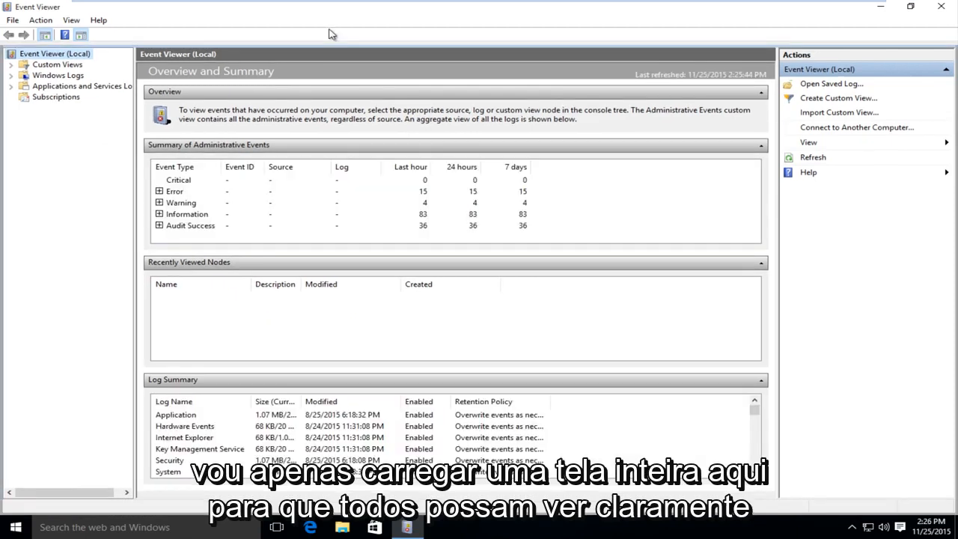
pyautogui.click(59, 74)
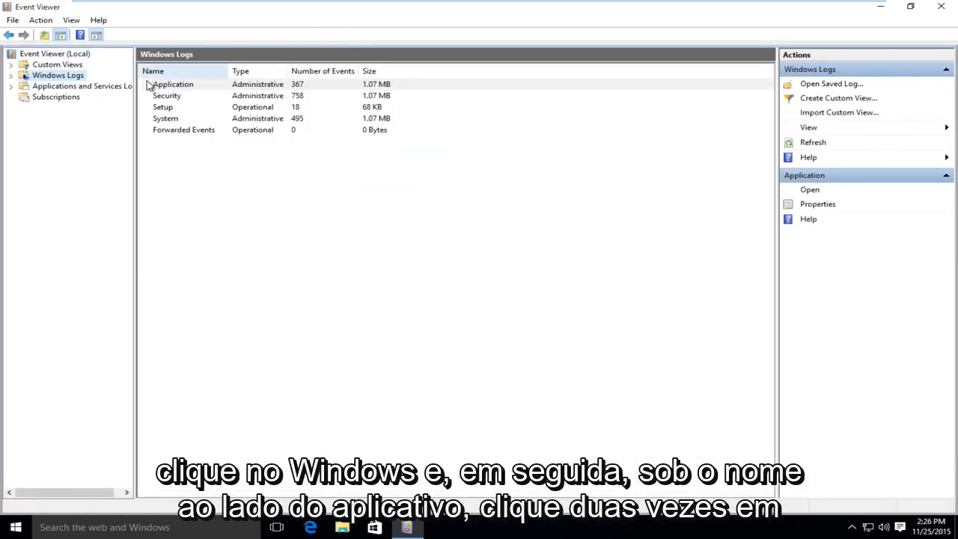
pyautogui.click(173, 84)
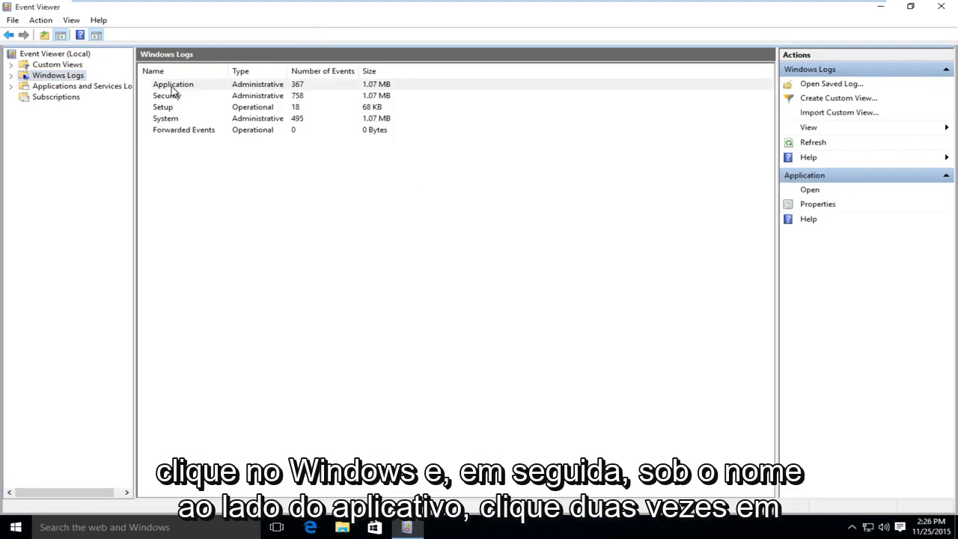
# Open the Application log's 367 events to show Chkdsk event 26226.
pyautogui.doubleClick(173, 84)
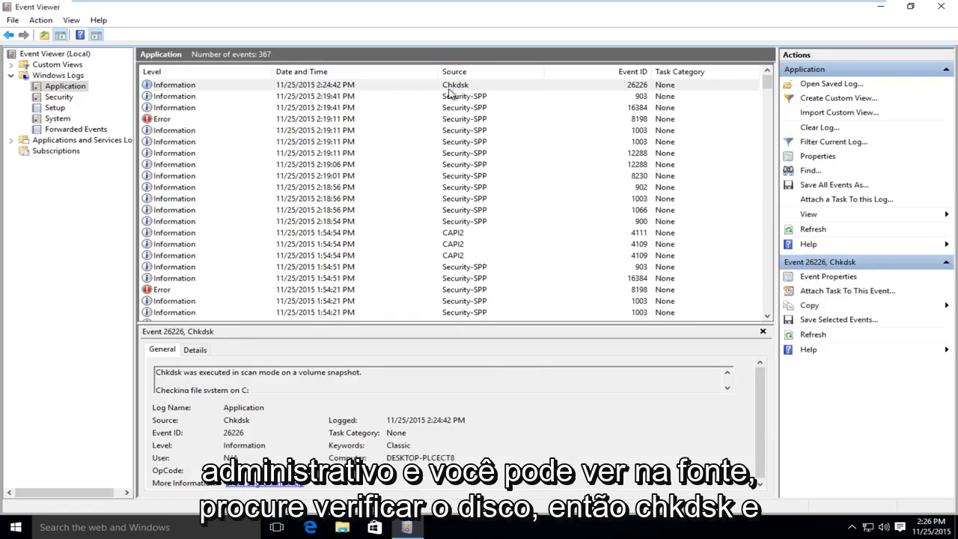
pyautogui.moveTo(161, 91)
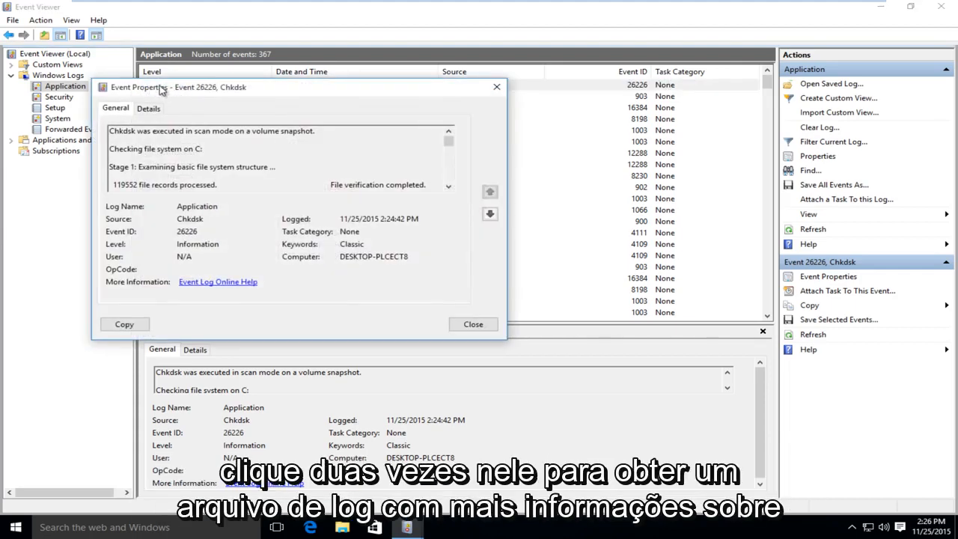
# Scroll to the Chkdsk "No further action is required" line and copy the event details.
pyautogui.moveTo(173, 87); pyautogui.dragTo(201, 82)
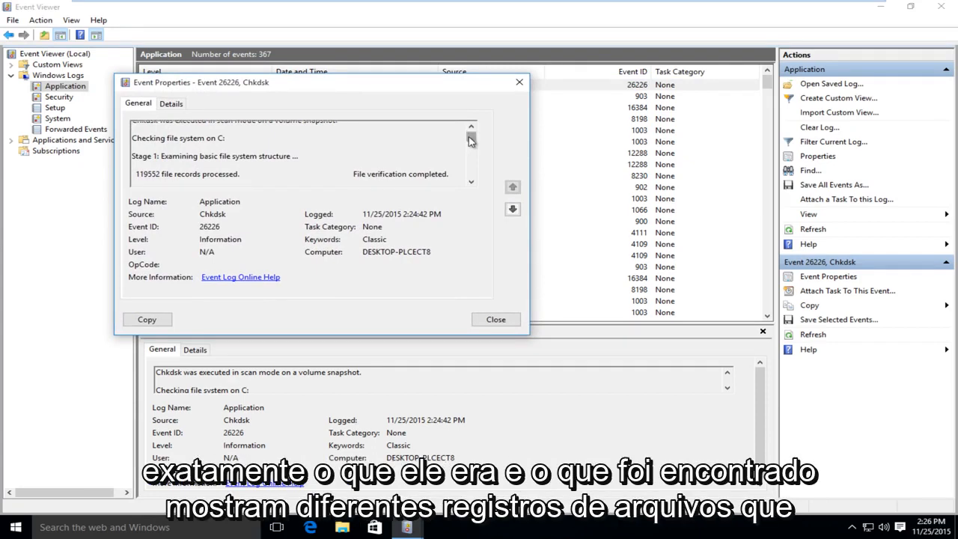
pyautogui.scroll(-3)
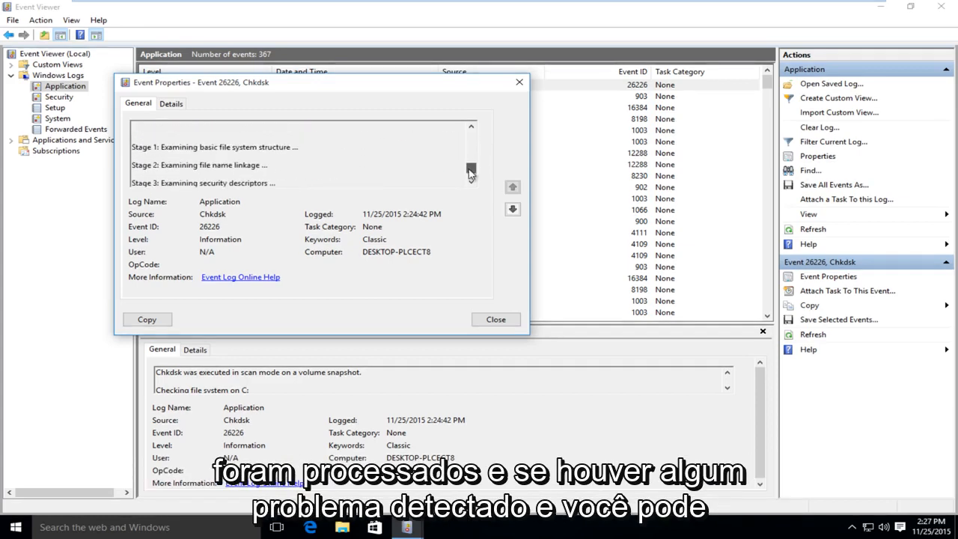
pyautogui.scroll(-3)
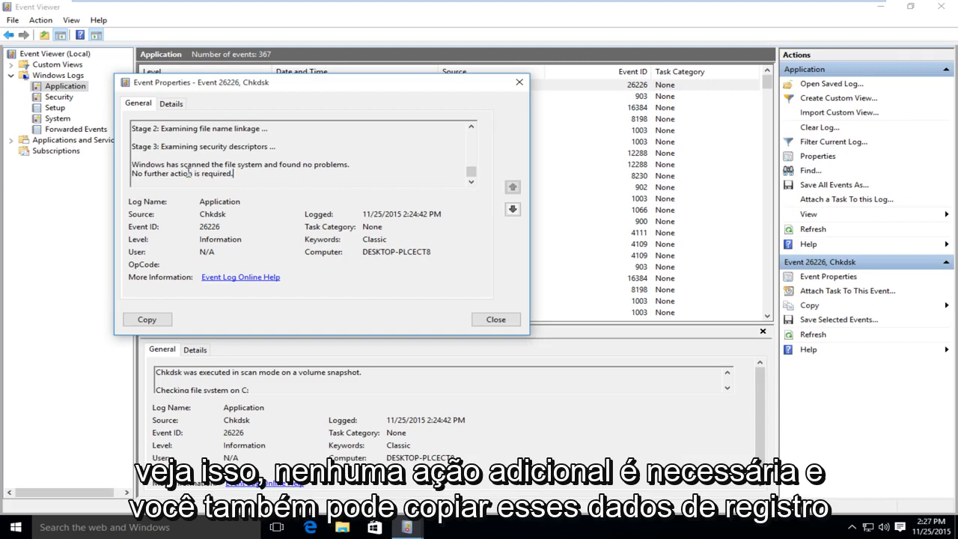
pyautogui.doubleClick(182, 174)
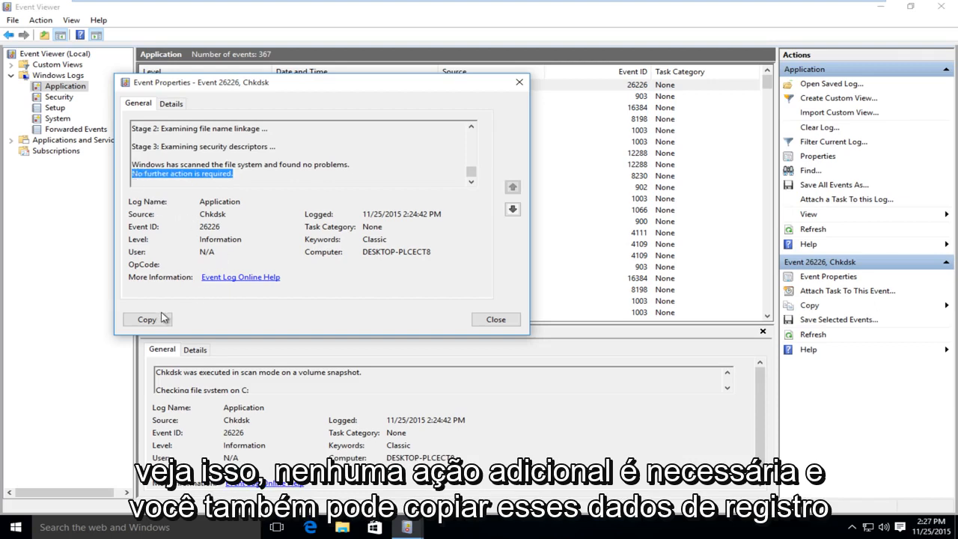
pyautogui.click(147, 319)
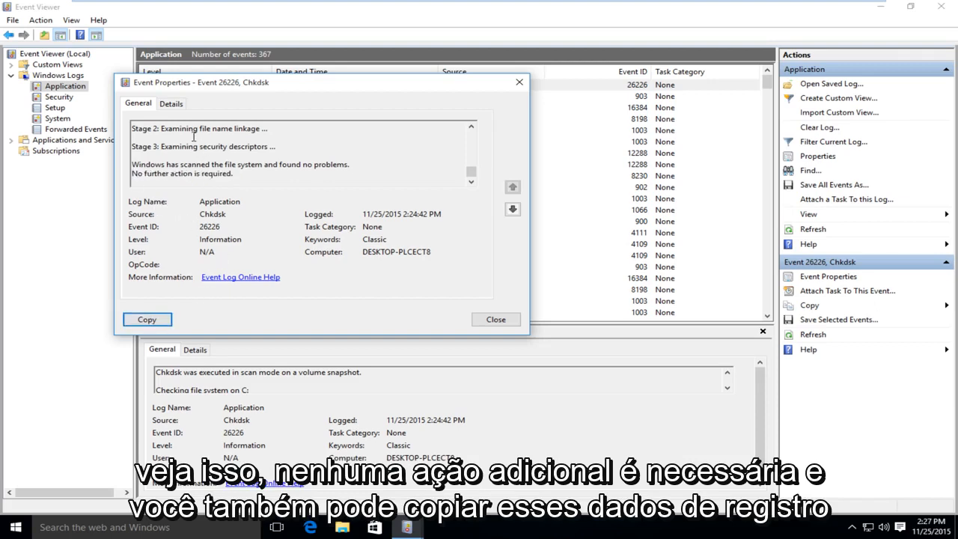
pyautogui.click(147, 319)
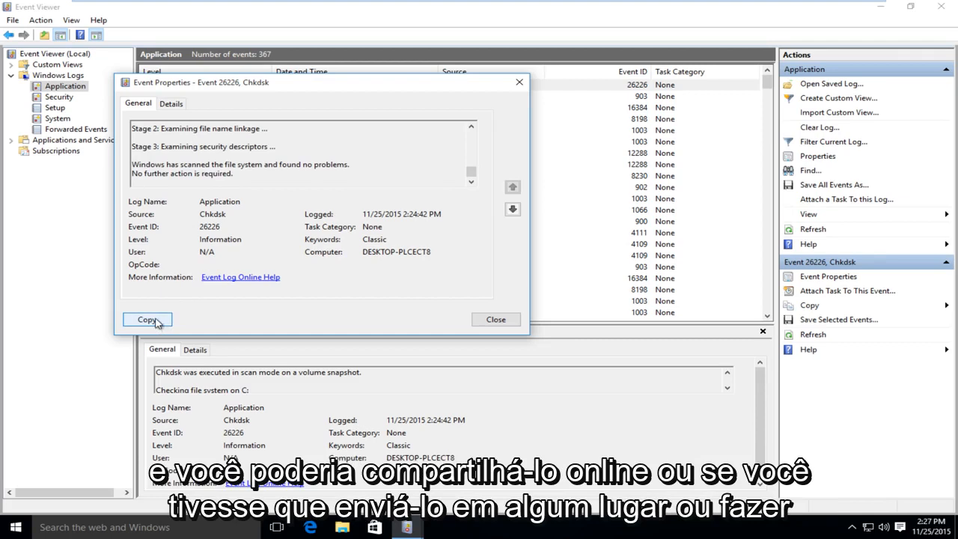
pyautogui.click(147, 320)
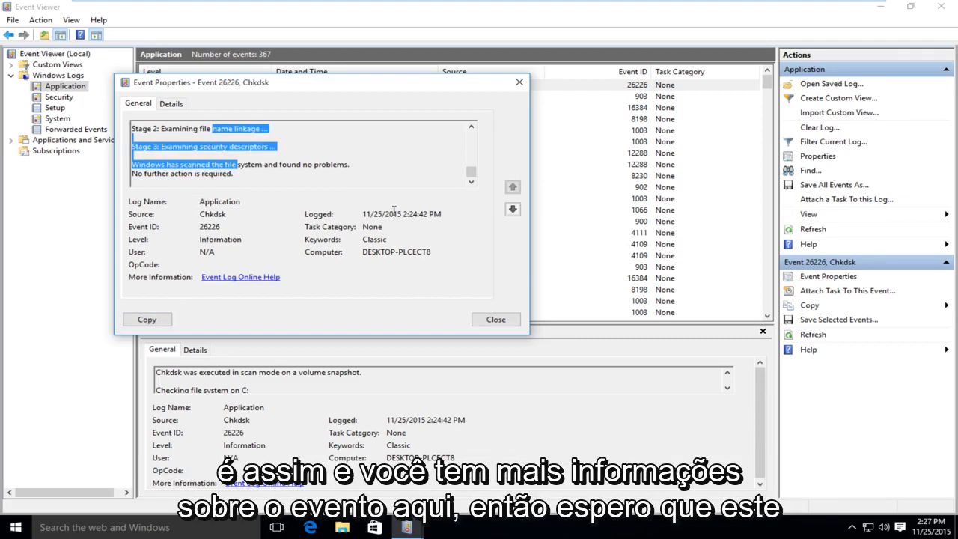
pyautogui.moveTo(374, 239)
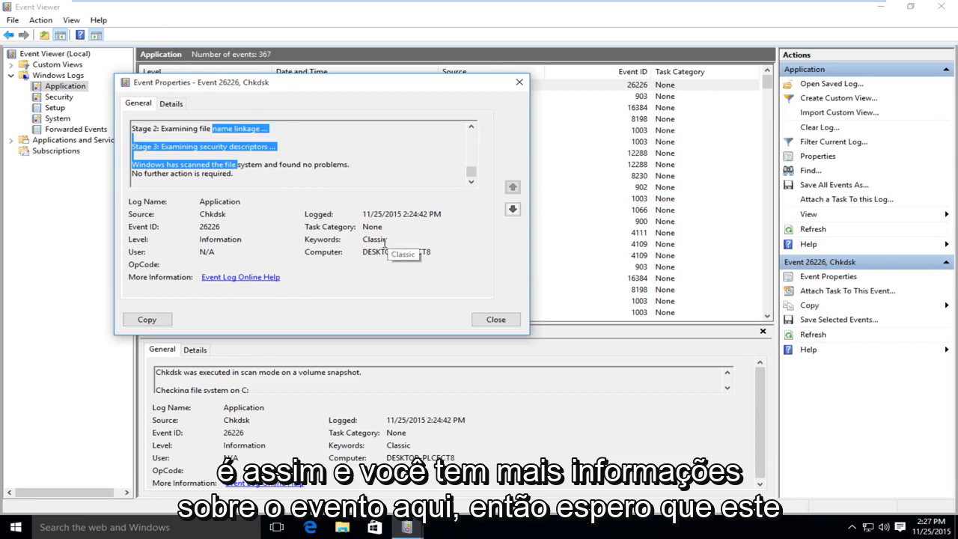